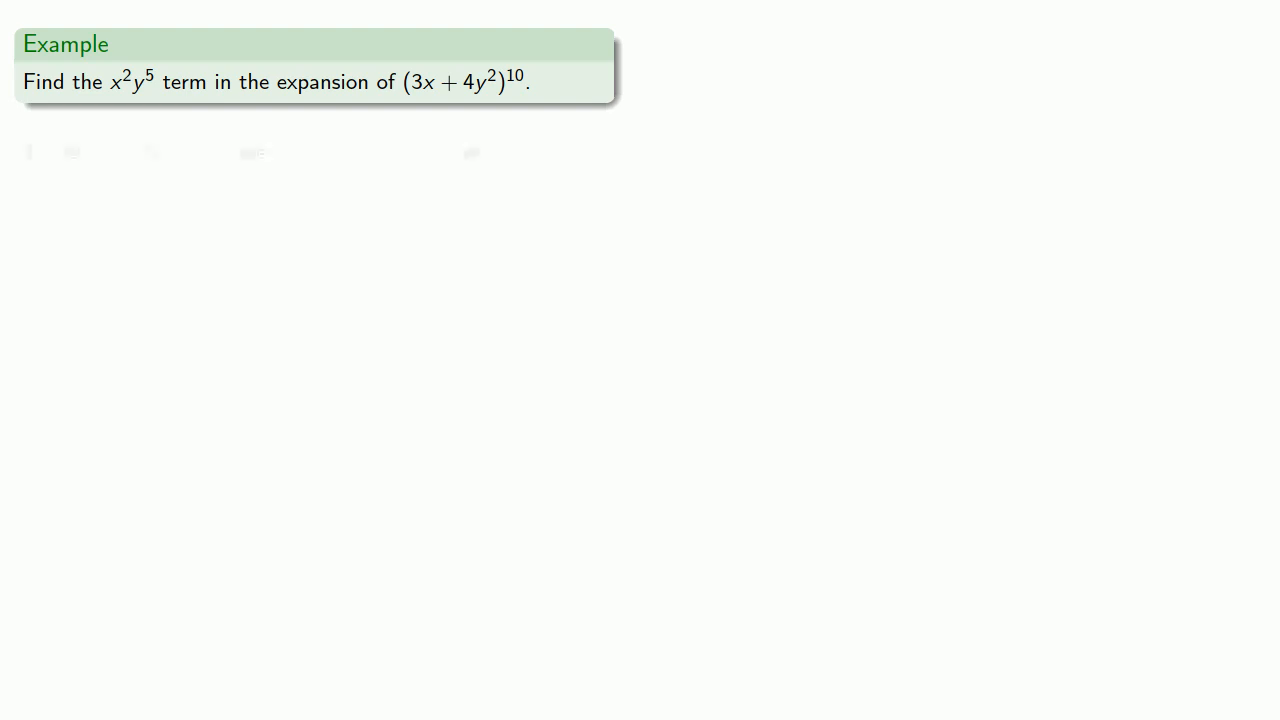
- Advance the slide to show the line noting 3x must be chosen twice for x^2y^5
{"action": "left_click", "coordinate": [427, 82]}
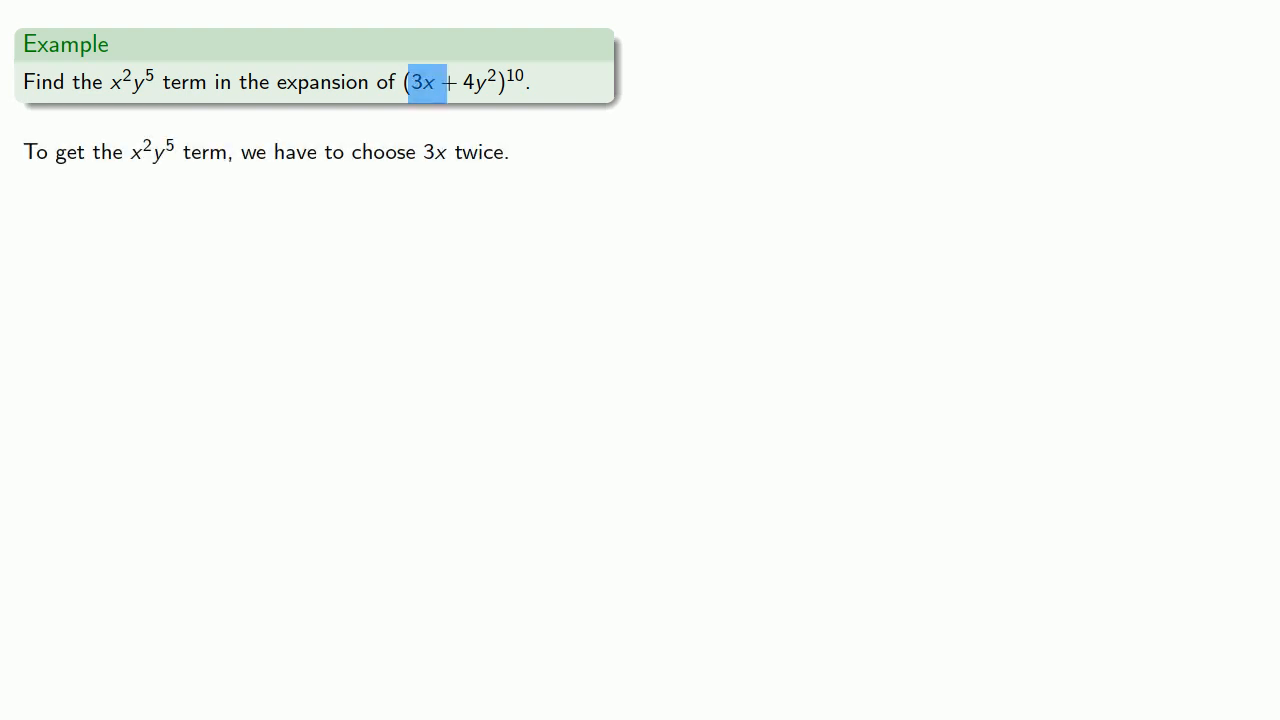